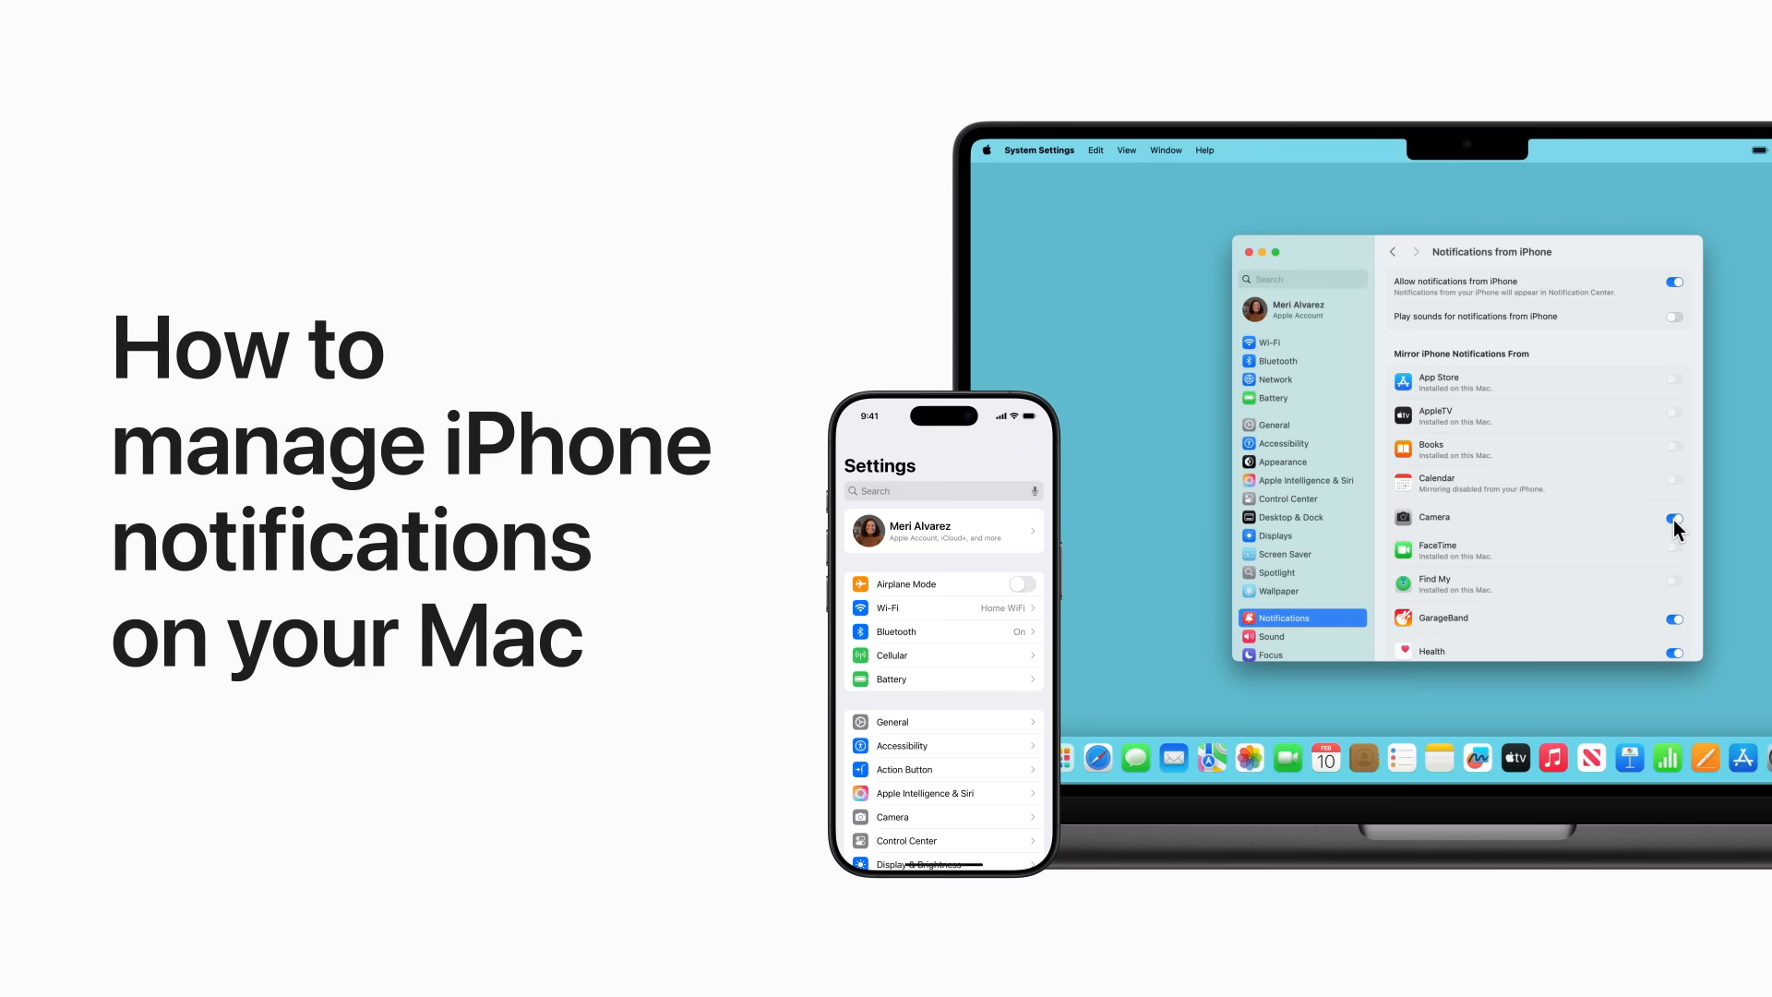
# Open System Settings from the Apple menu, landing on the General page
pyautogui.click(1675, 517)
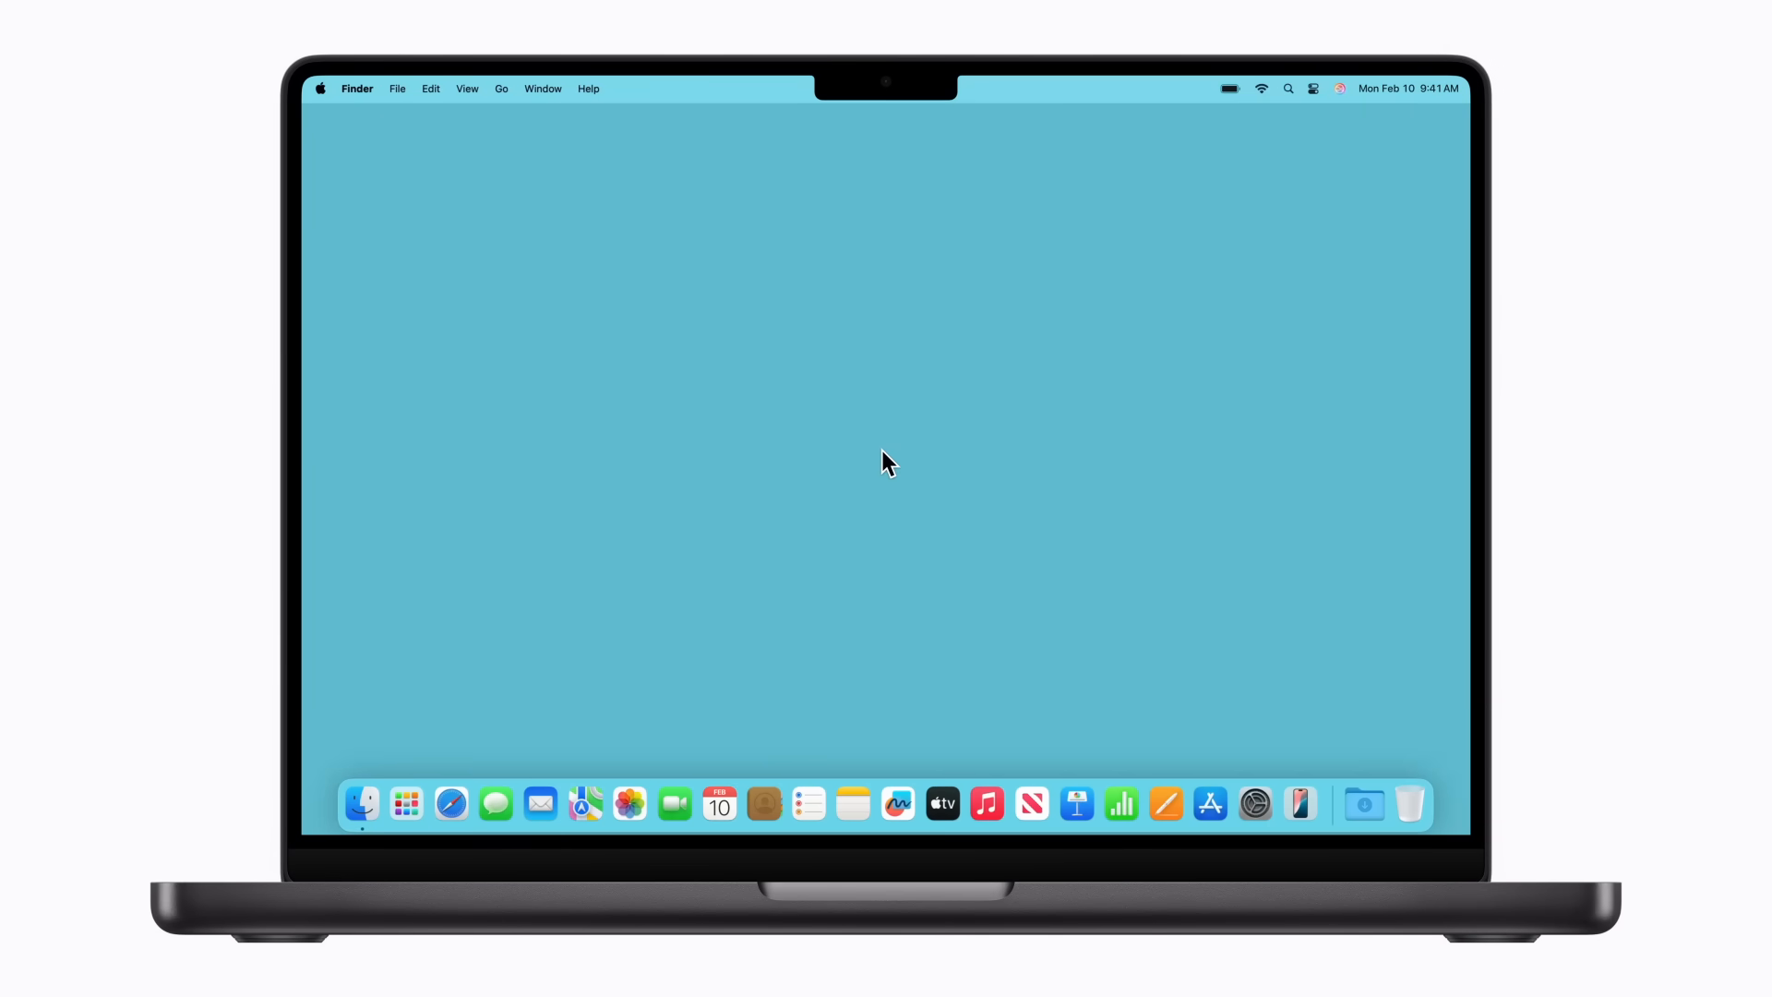
pyautogui.moveTo(331, 122)
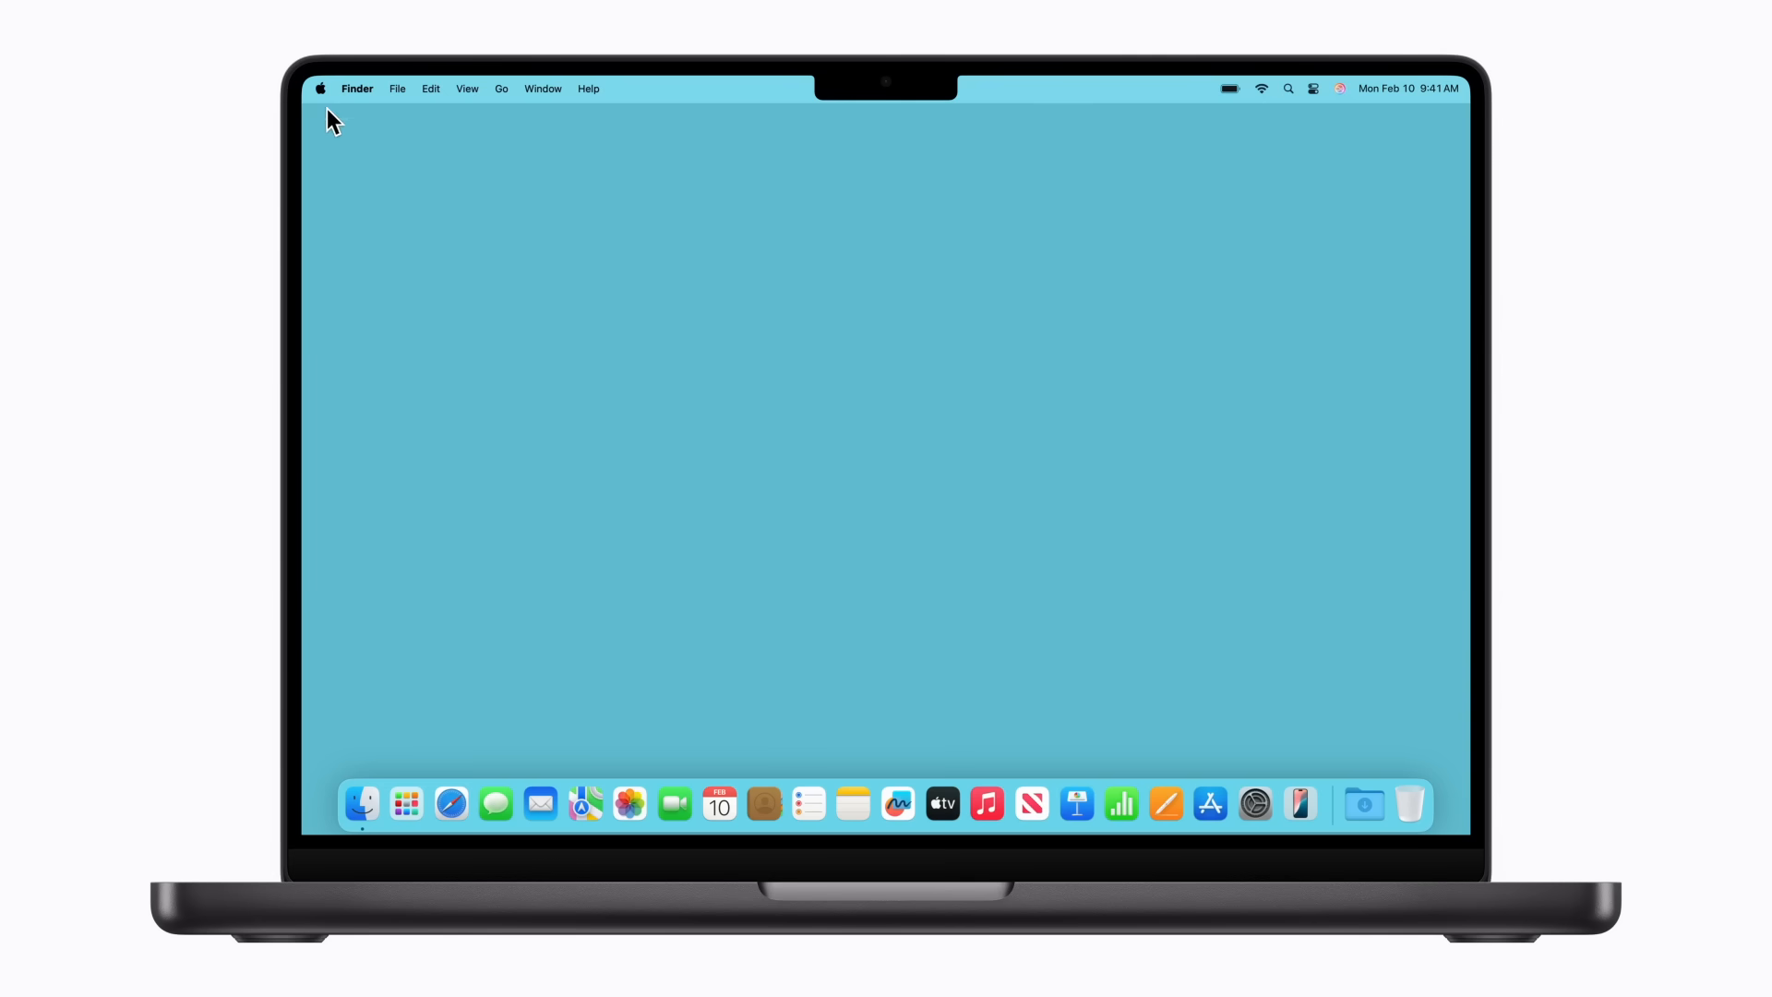
pyautogui.click(322, 89)
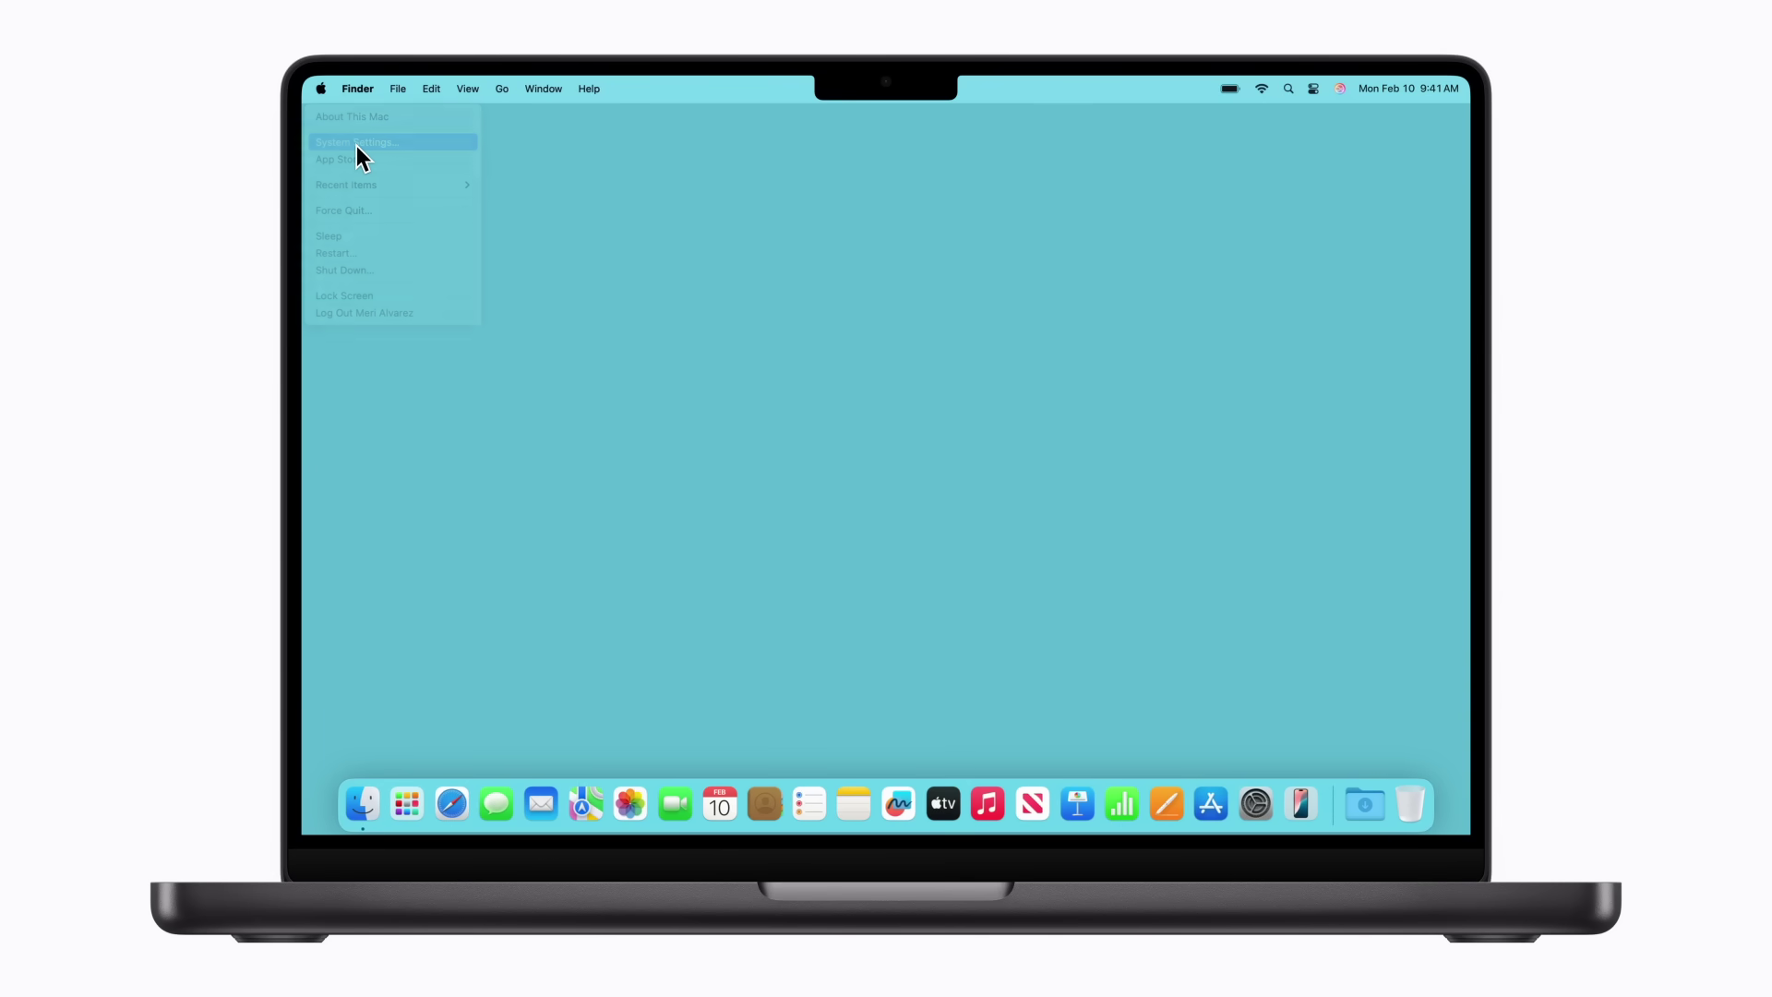
pyautogui.click(358, 140)
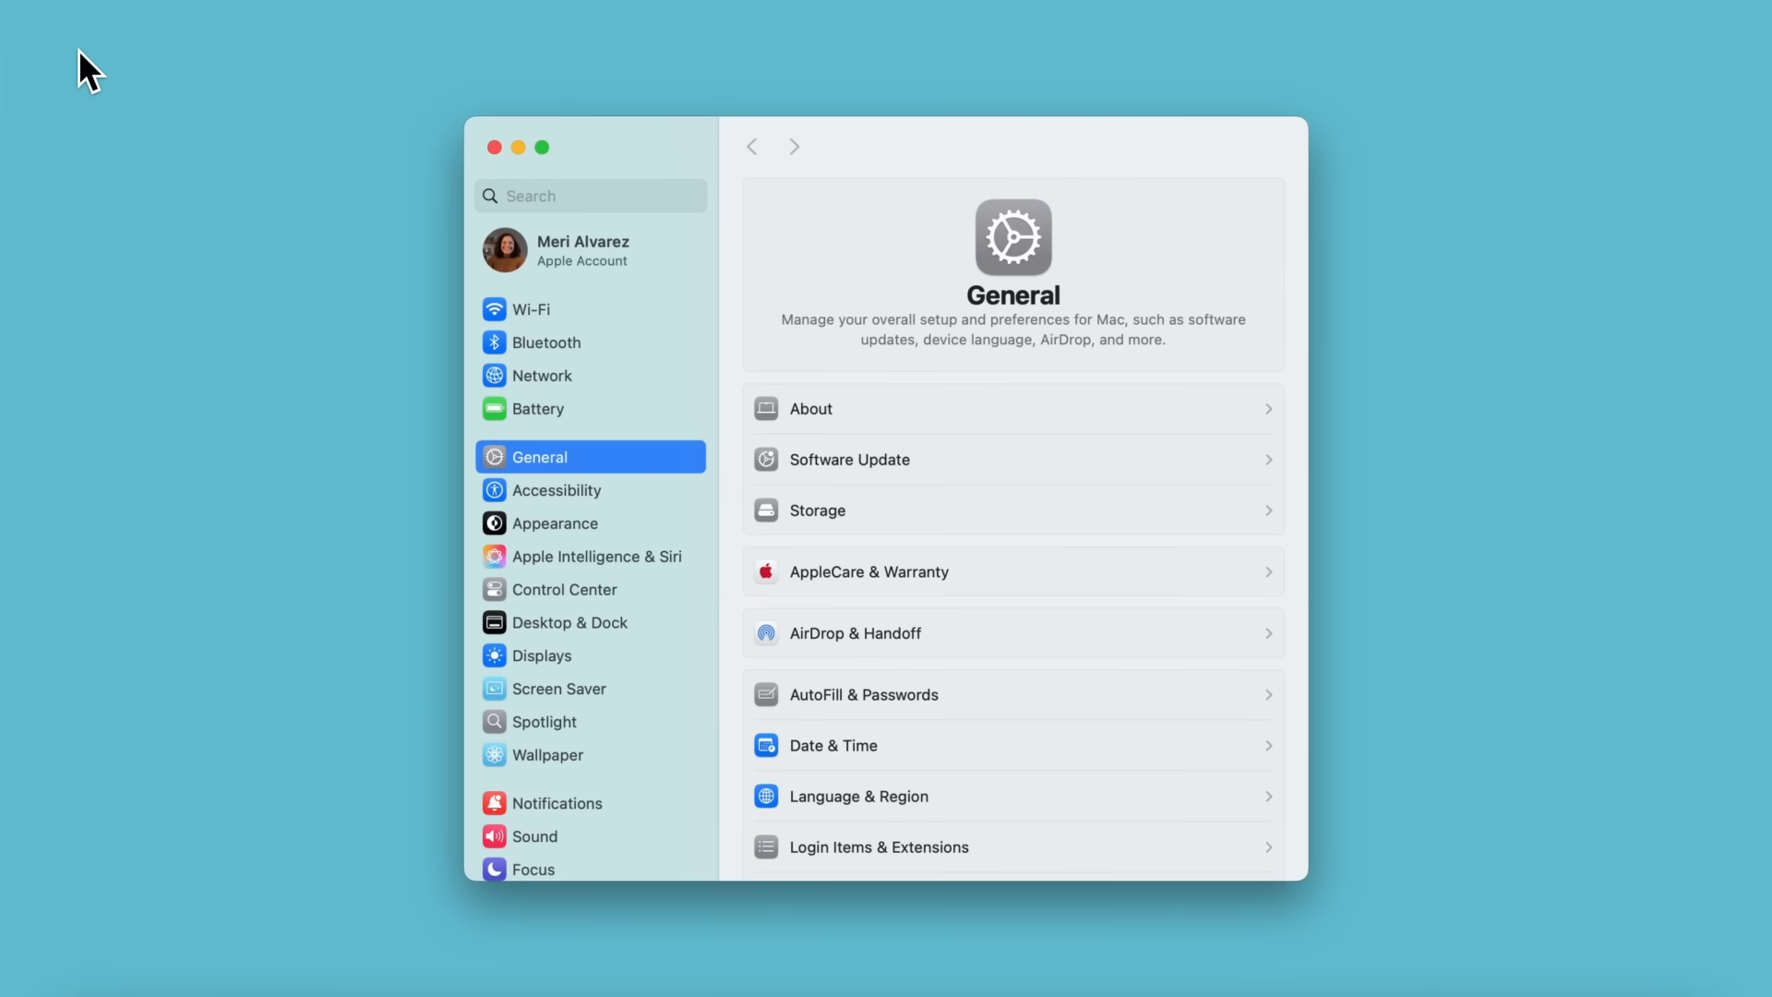
pyautogui.moveTo(572, 696)
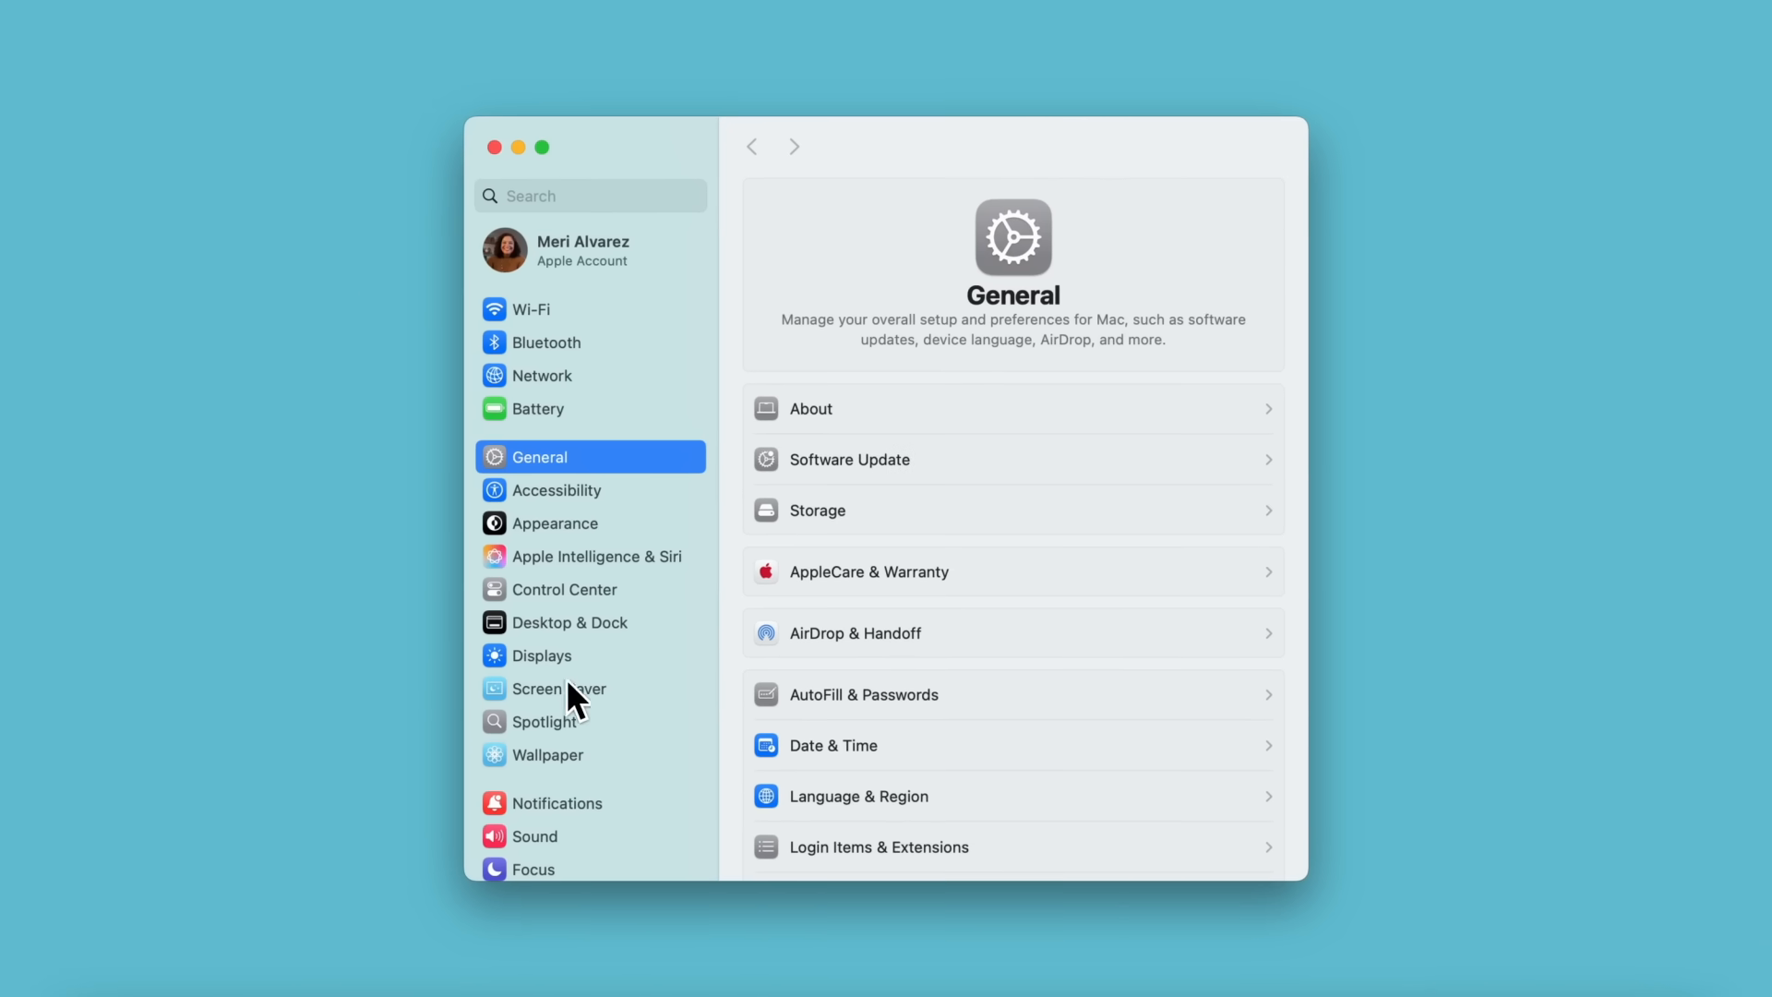
# Show the Notifications from iPhone page listing which iPhone apps mirror to the Mac
pyautogui.click(556, 803)
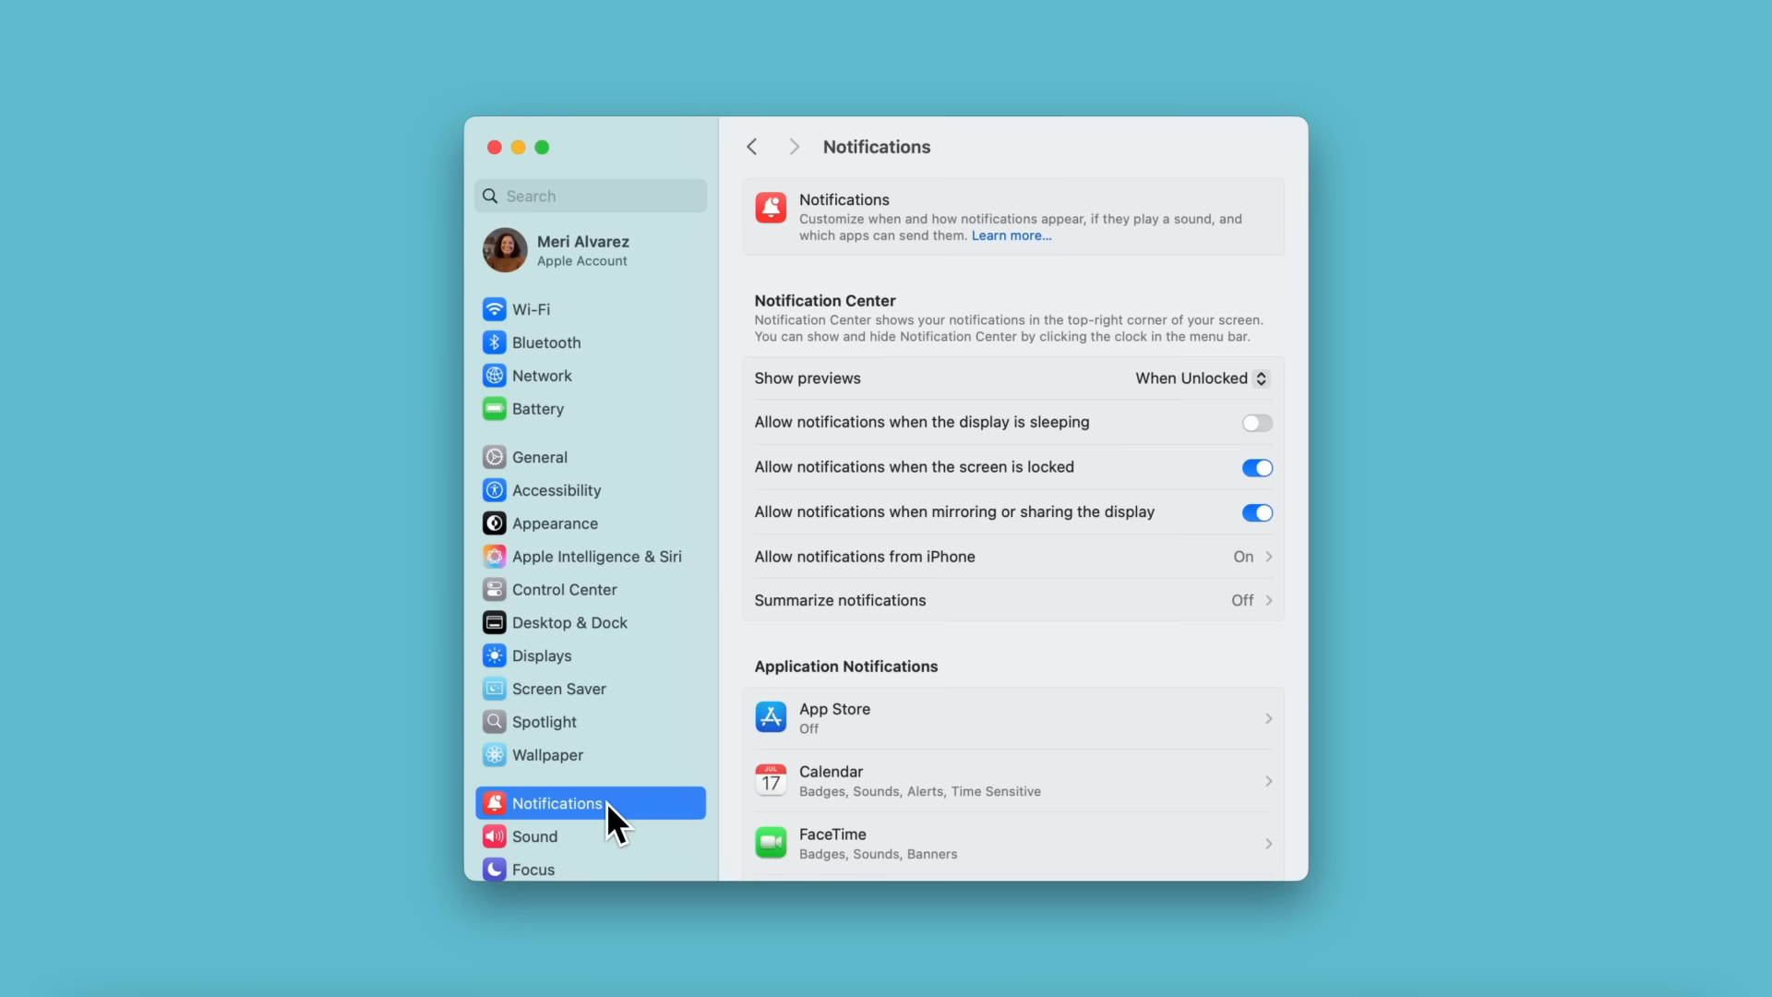
pyautogui.moveTo(1058, 576)
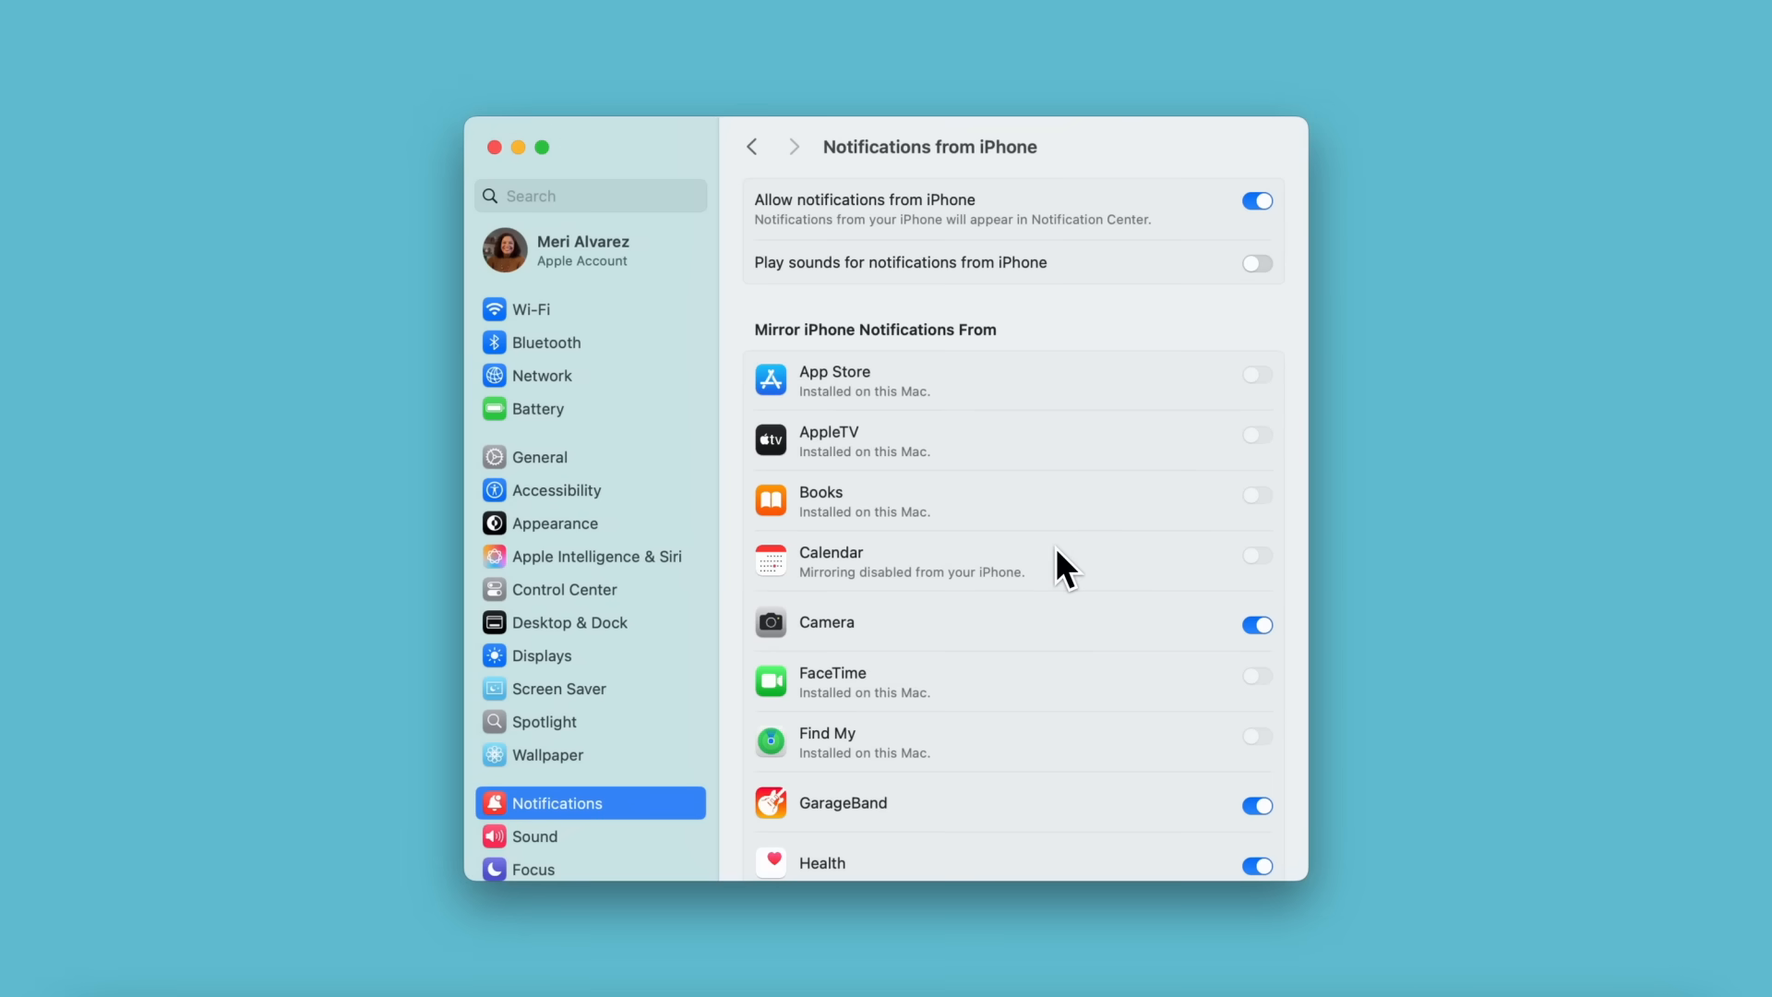
pyautogui.click(1258, 624)
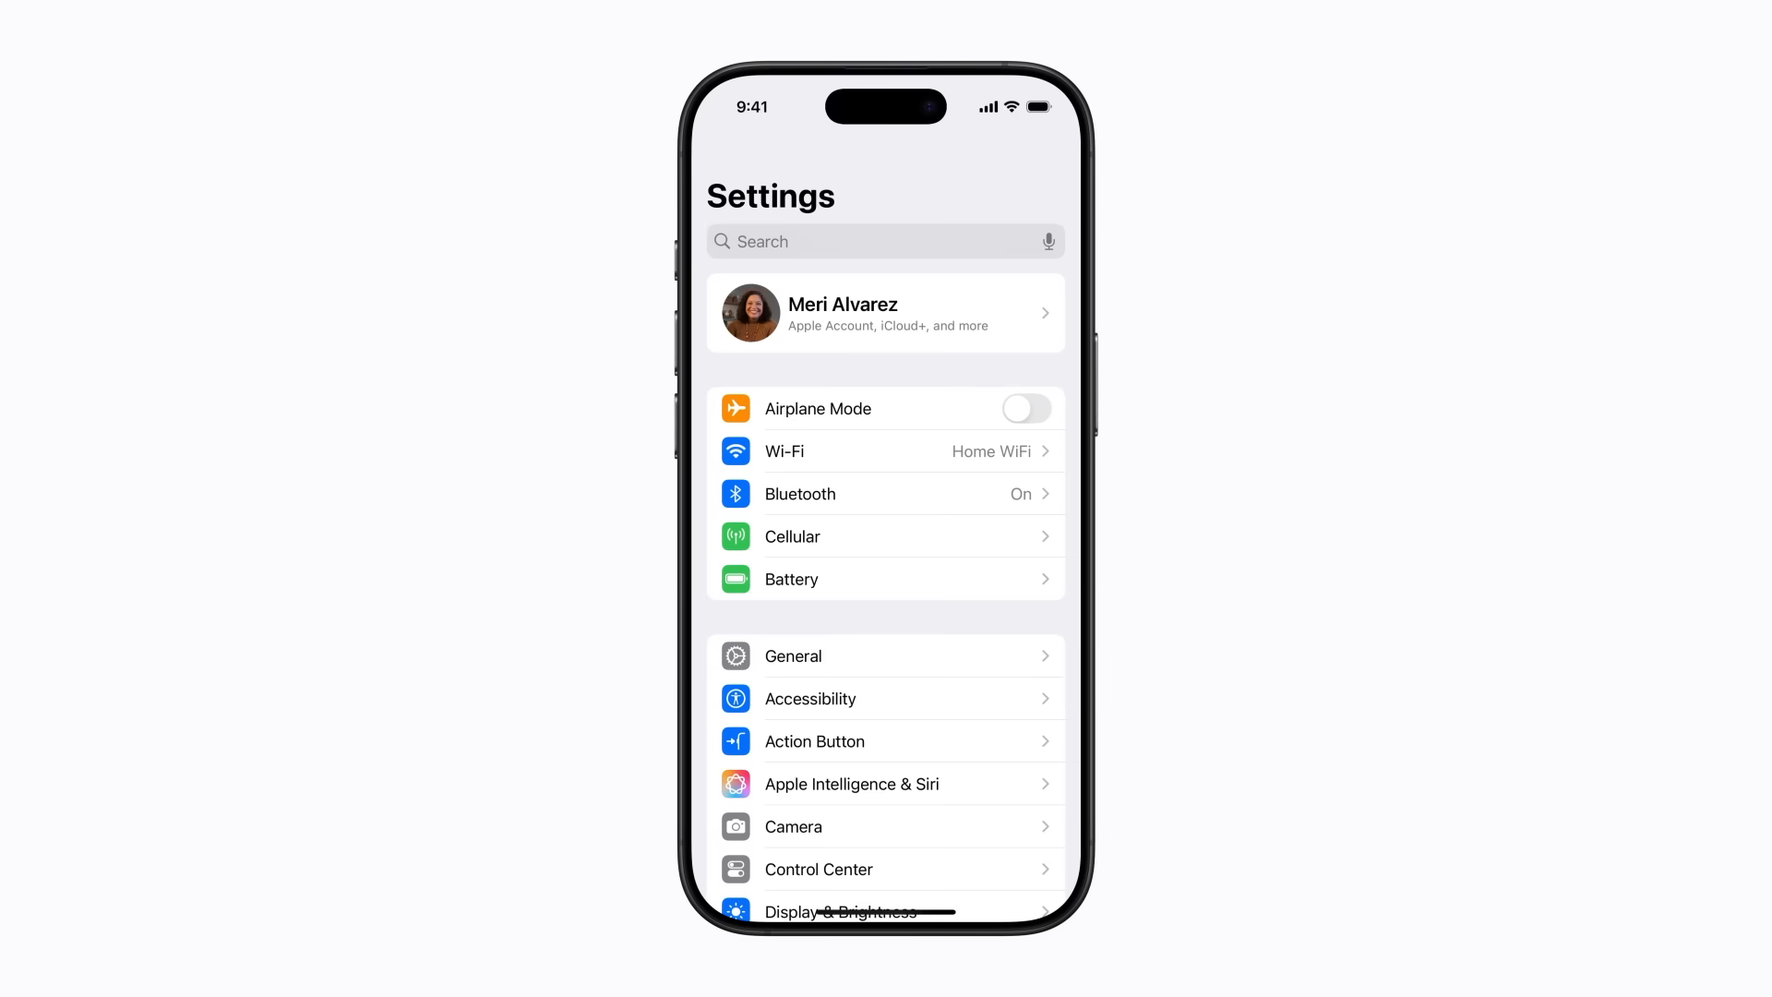
# Open iPhone Settings > Notifications scrolled to the per-app Notification Style list
pyautogui.click(961, 888)
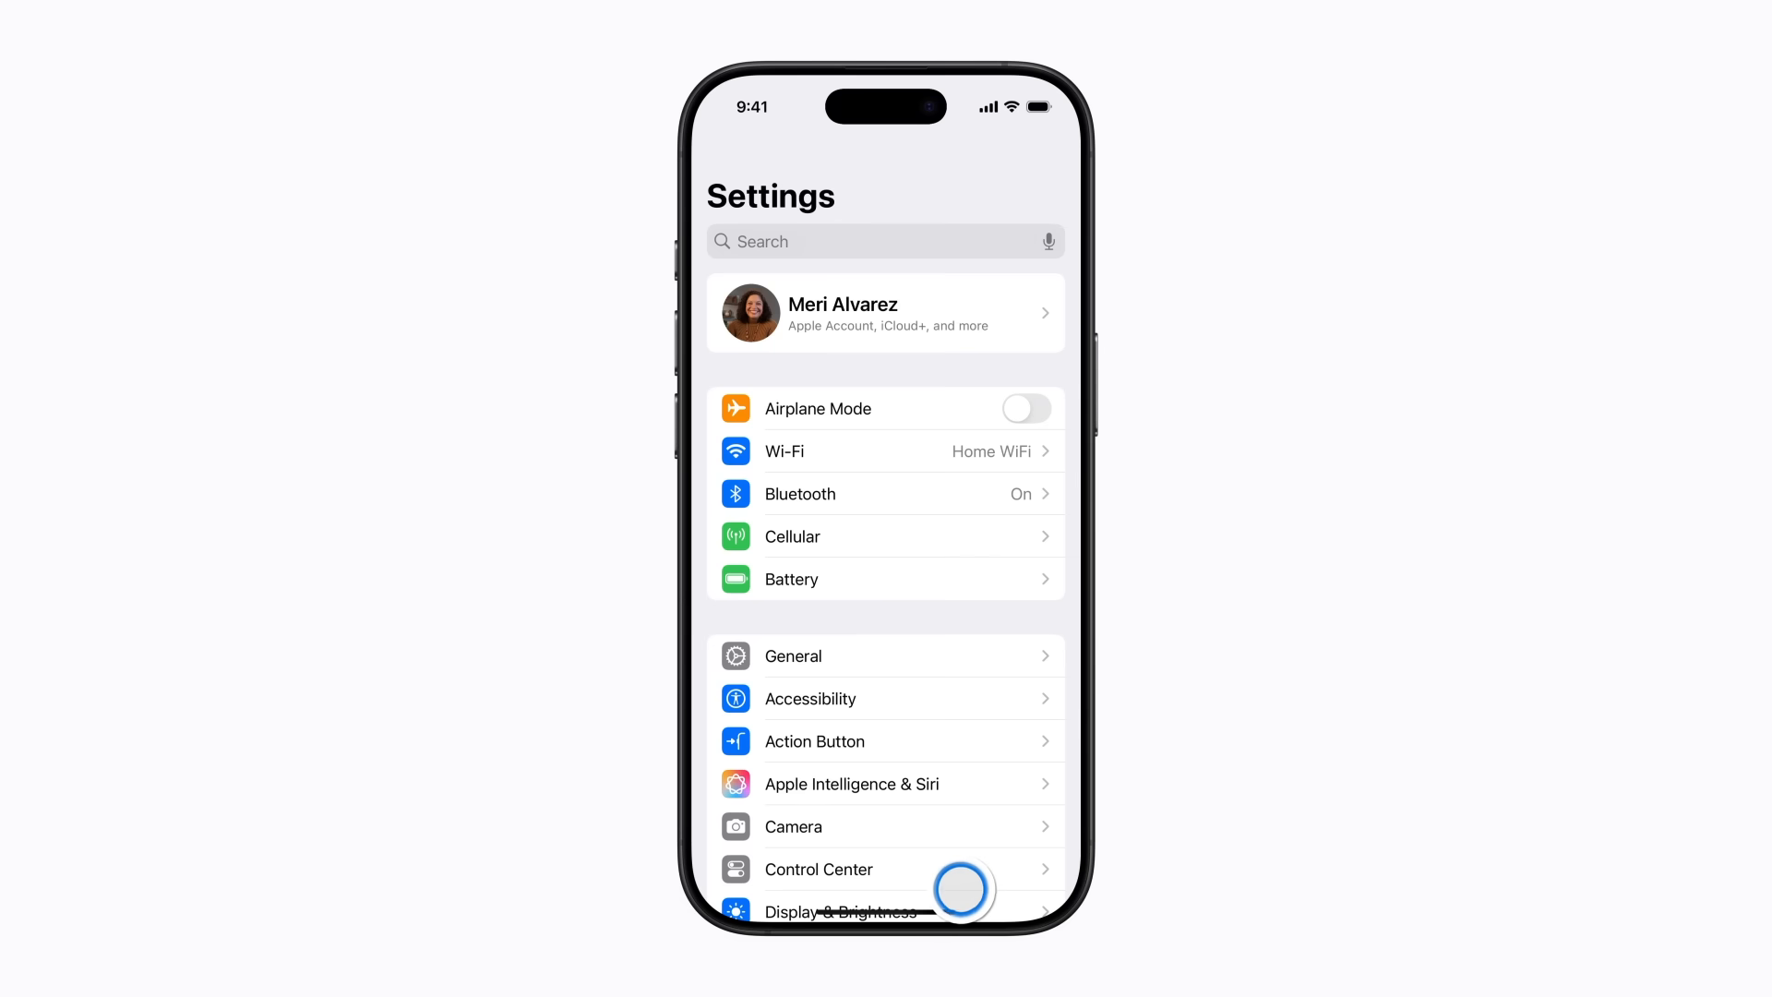
pyautogui.scroll(-3)
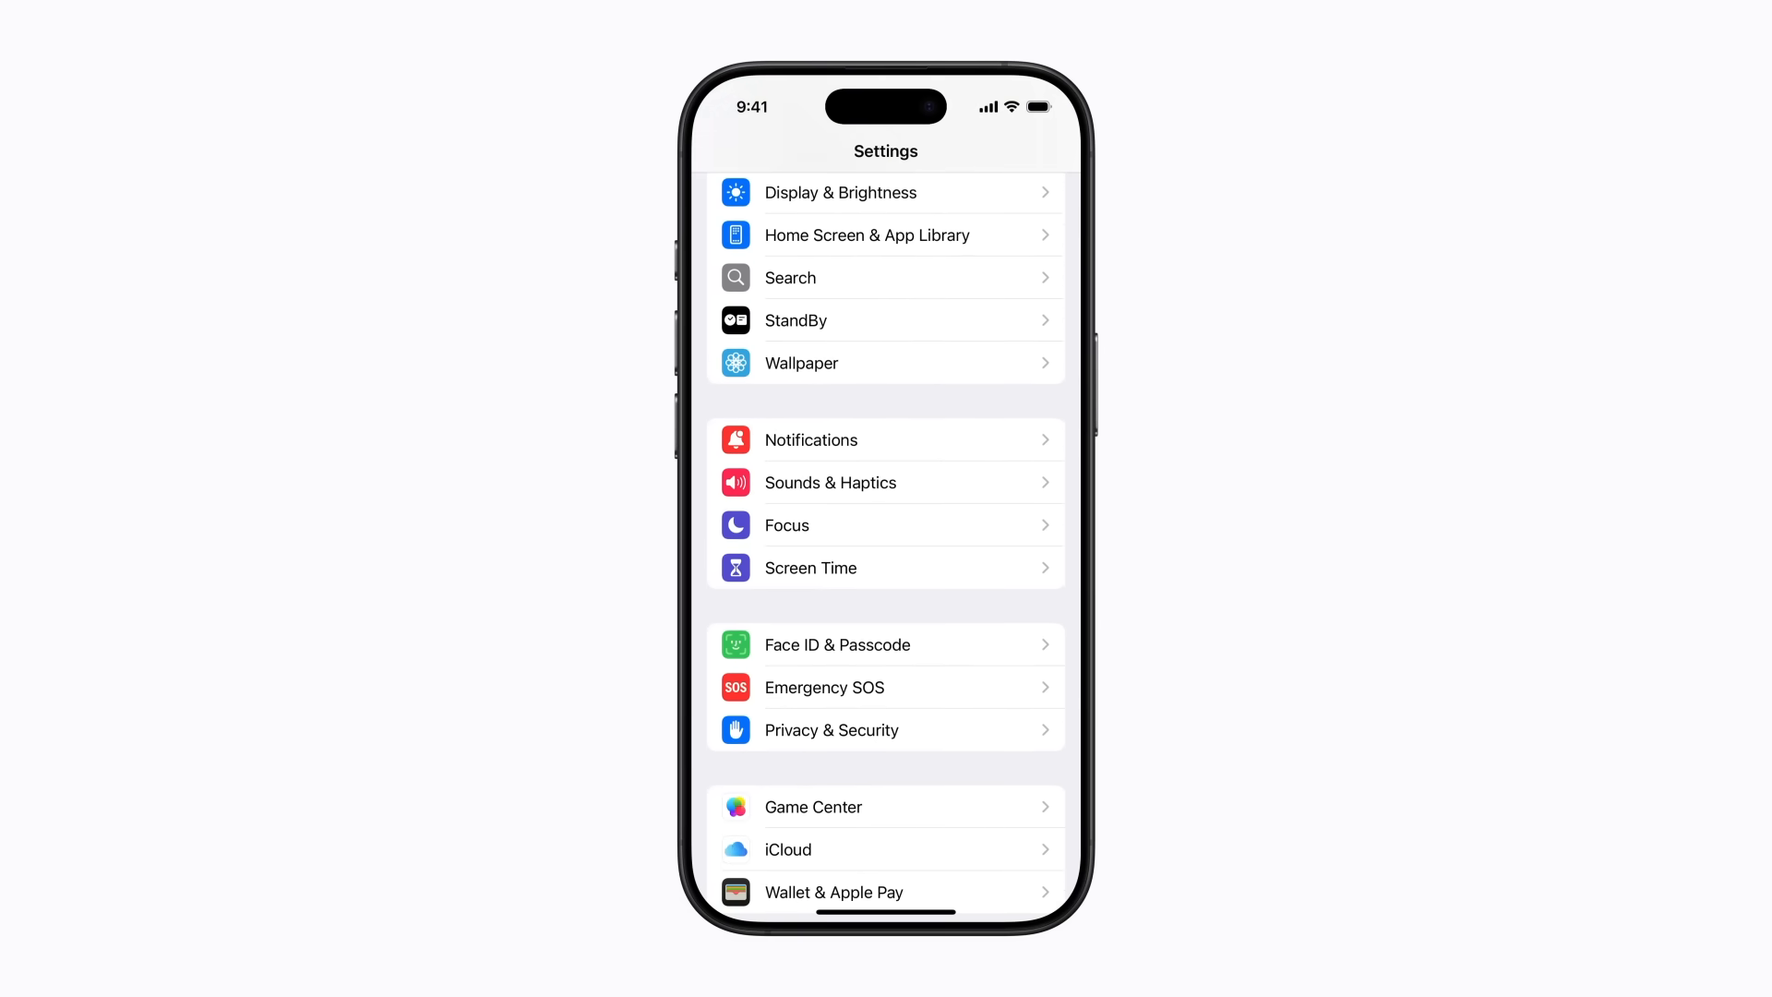
pyautogui.click(810, 440)
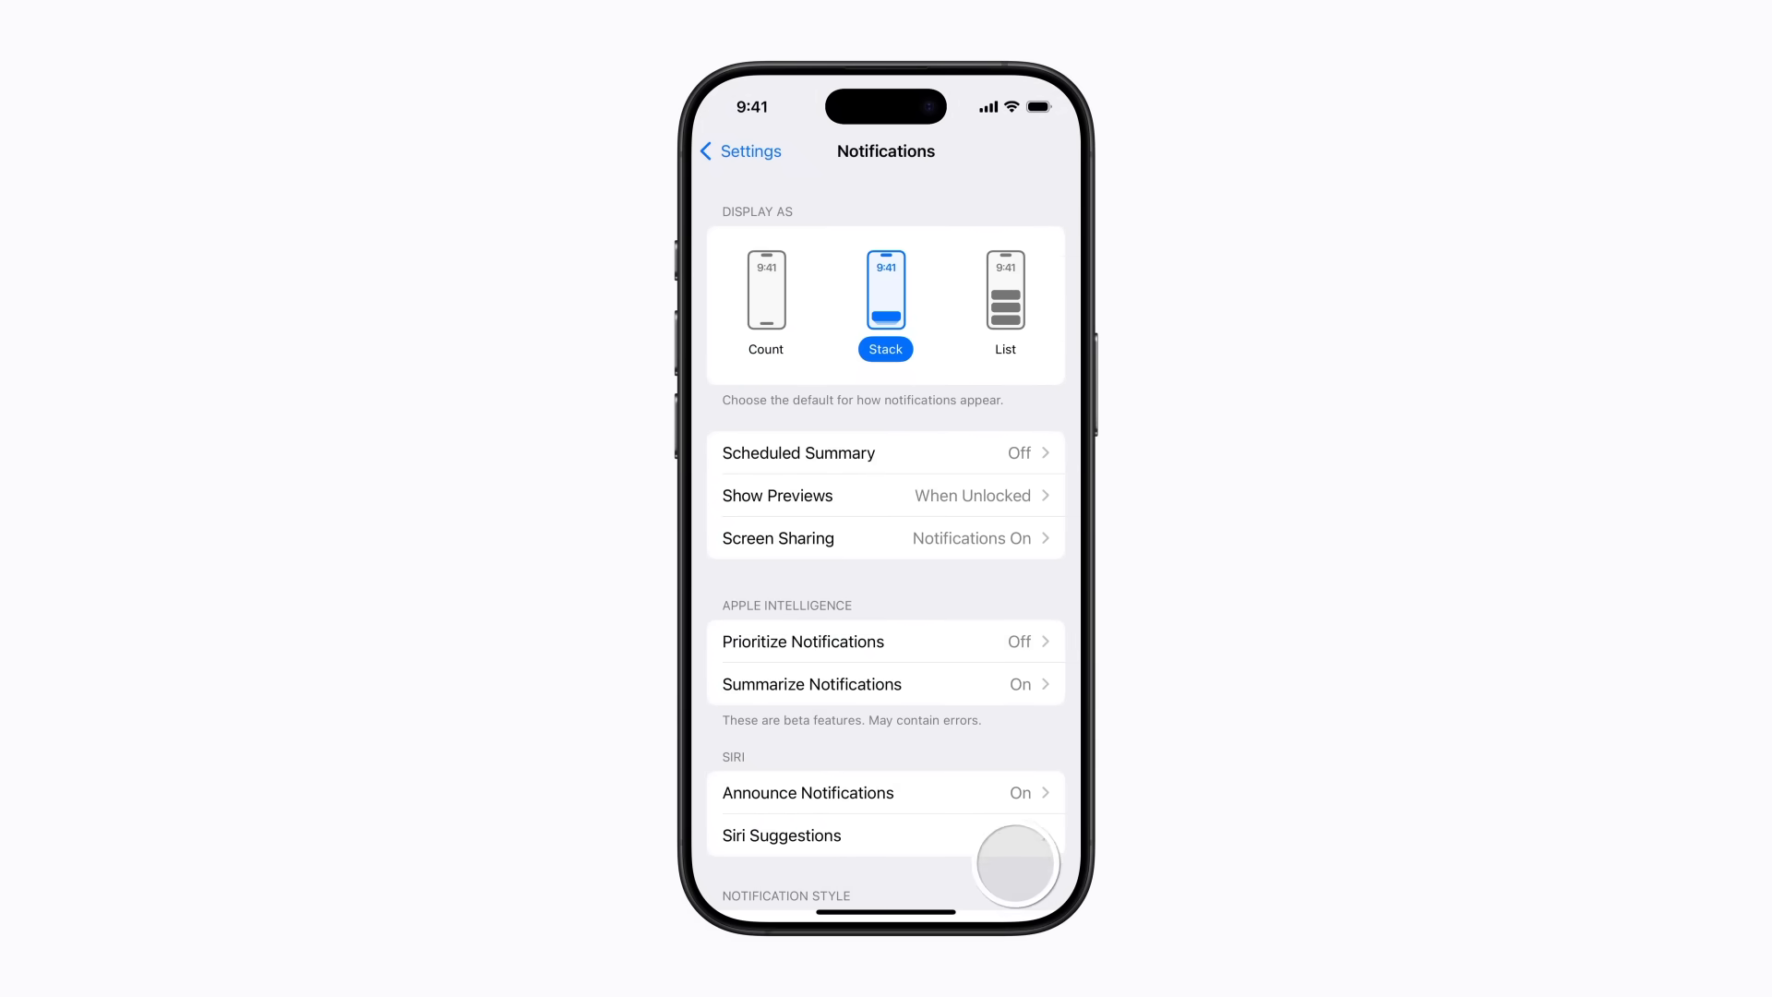
pyautogui.scroll(-3)
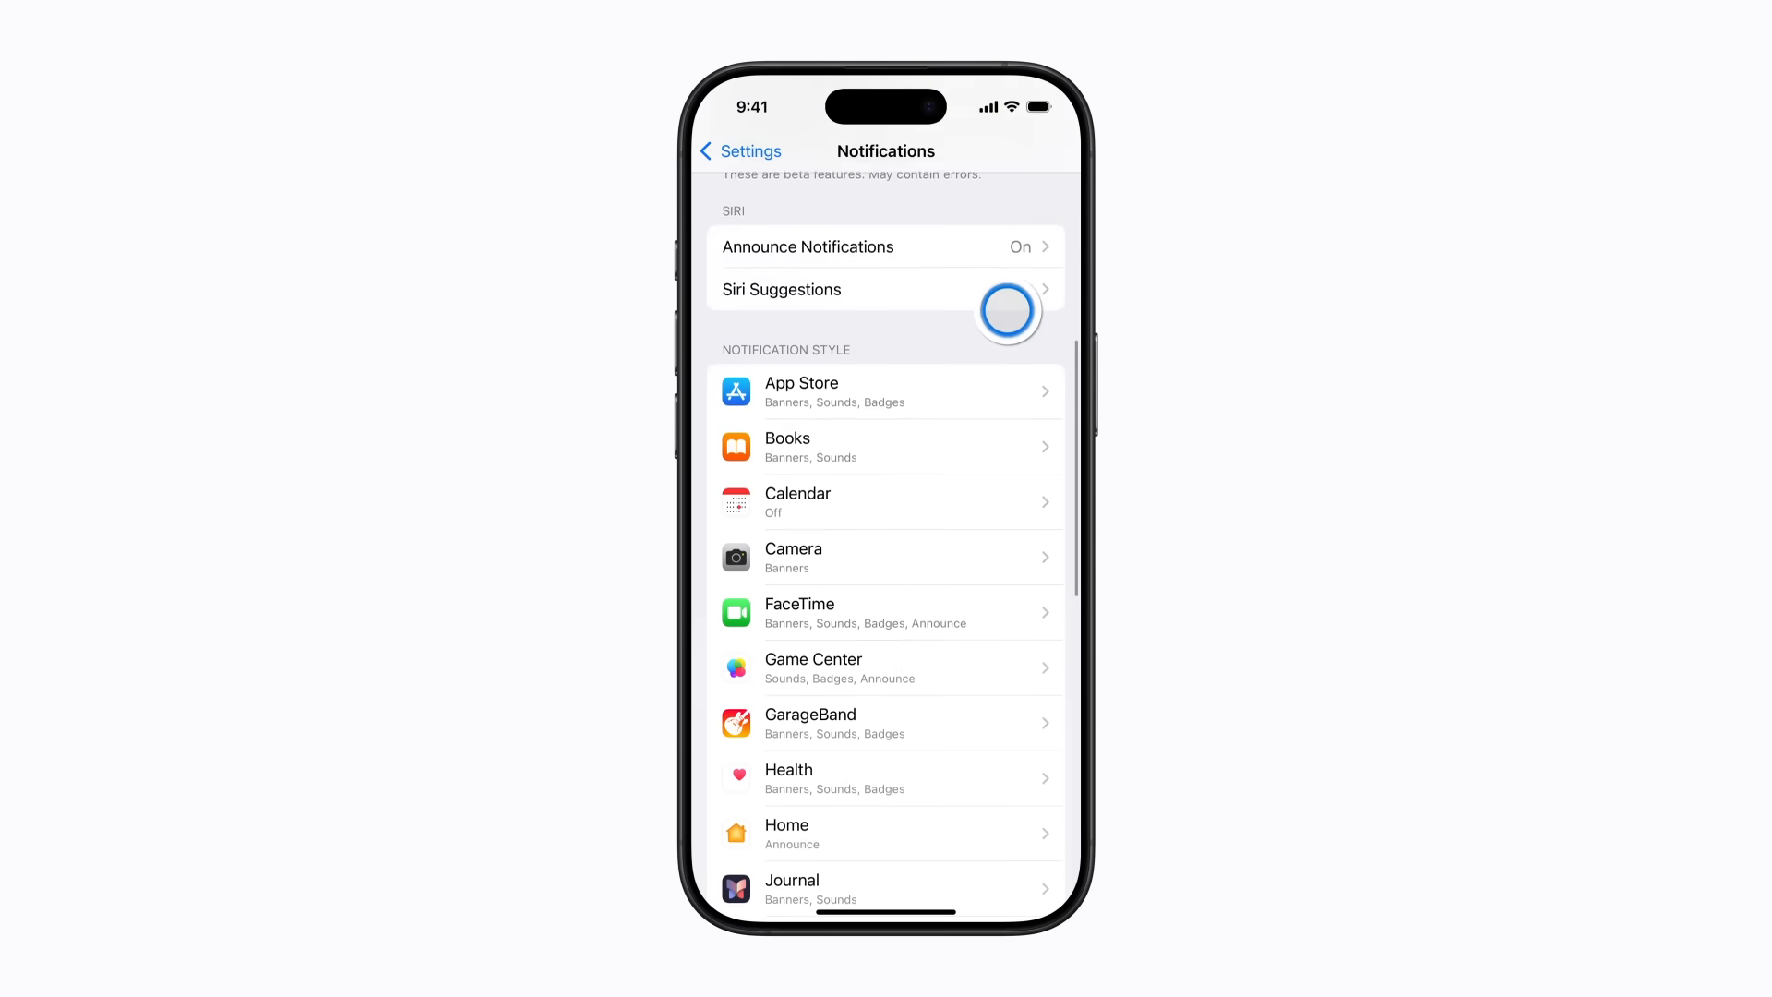
pyautogui.scroll(-3)
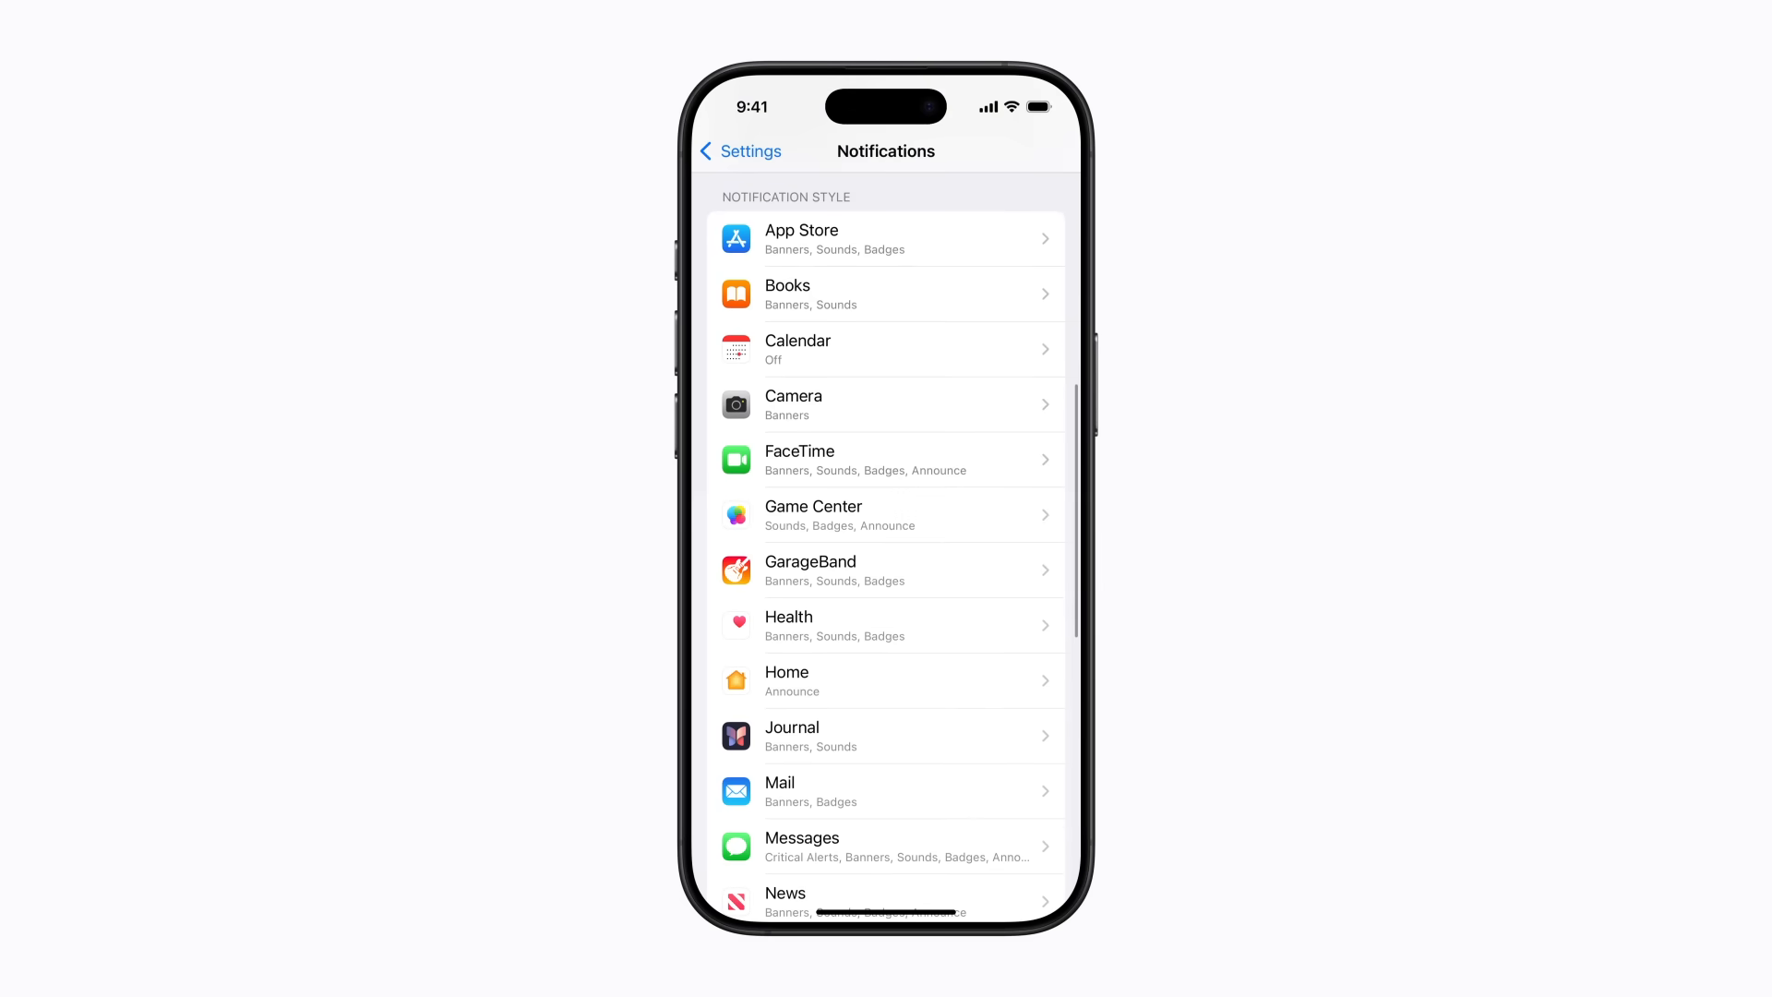
# Turn off Show on Mac for Game Center notifications on the iPhone
pyautogui.click(886, 515)
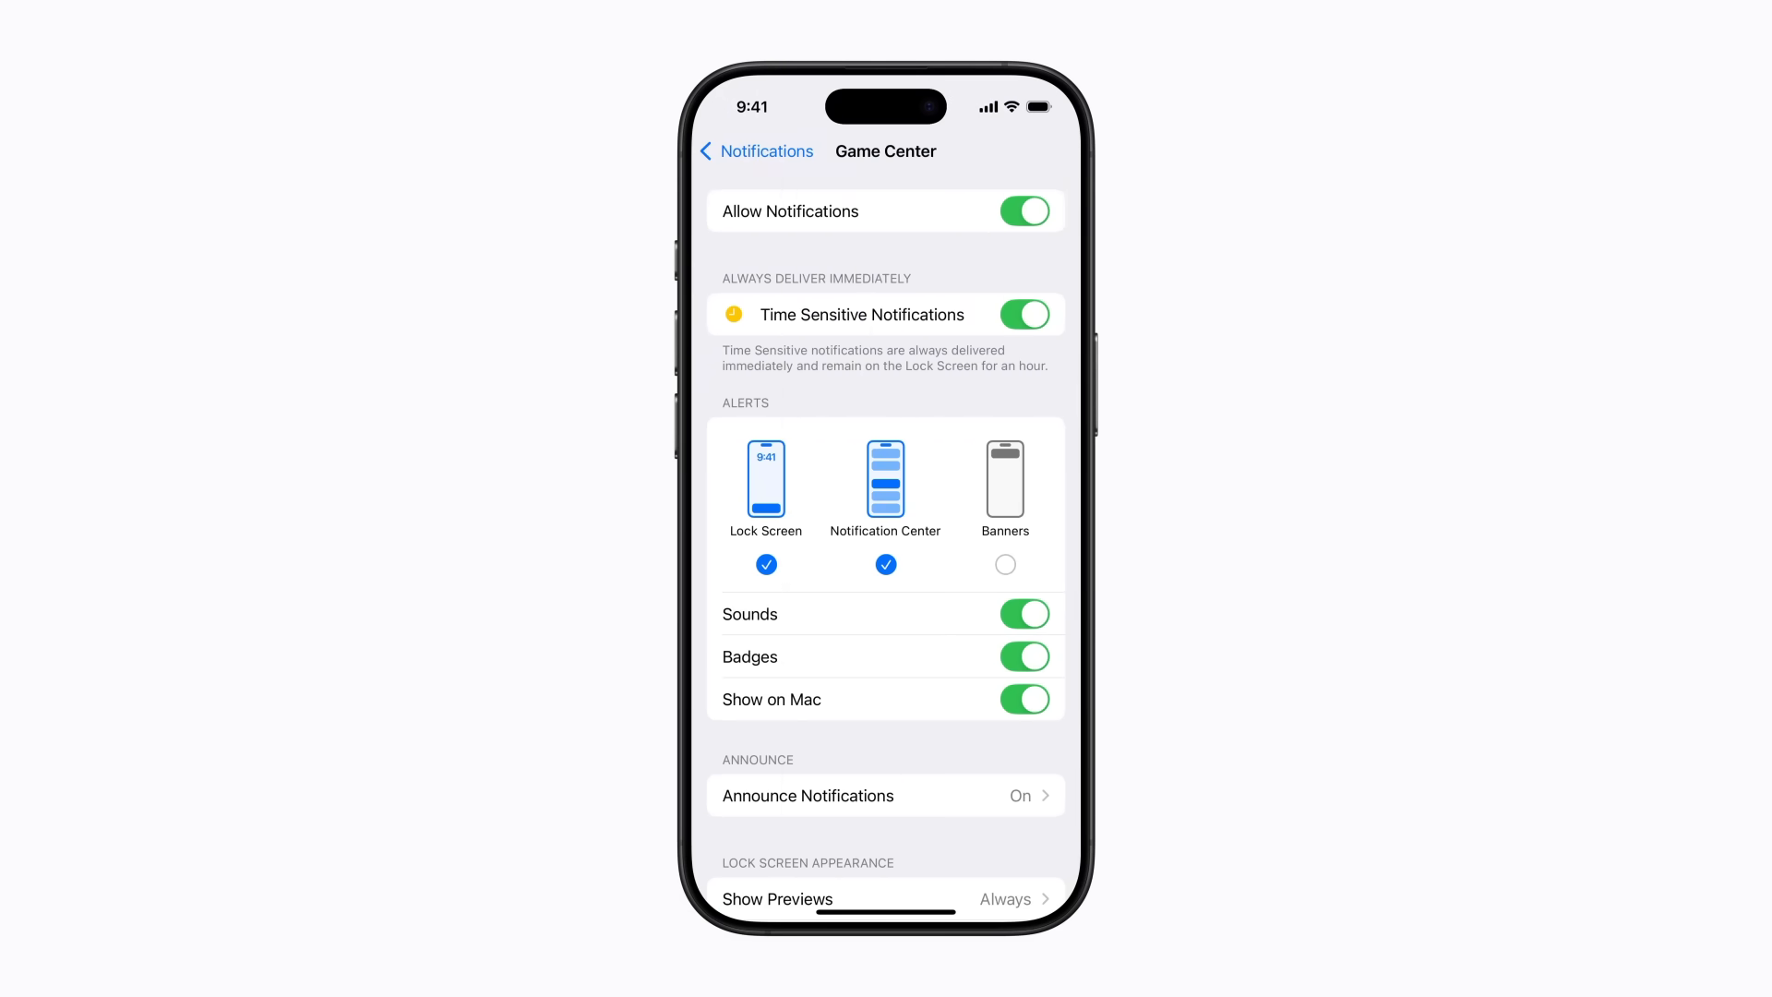
pyautogui.click(1024, 698)
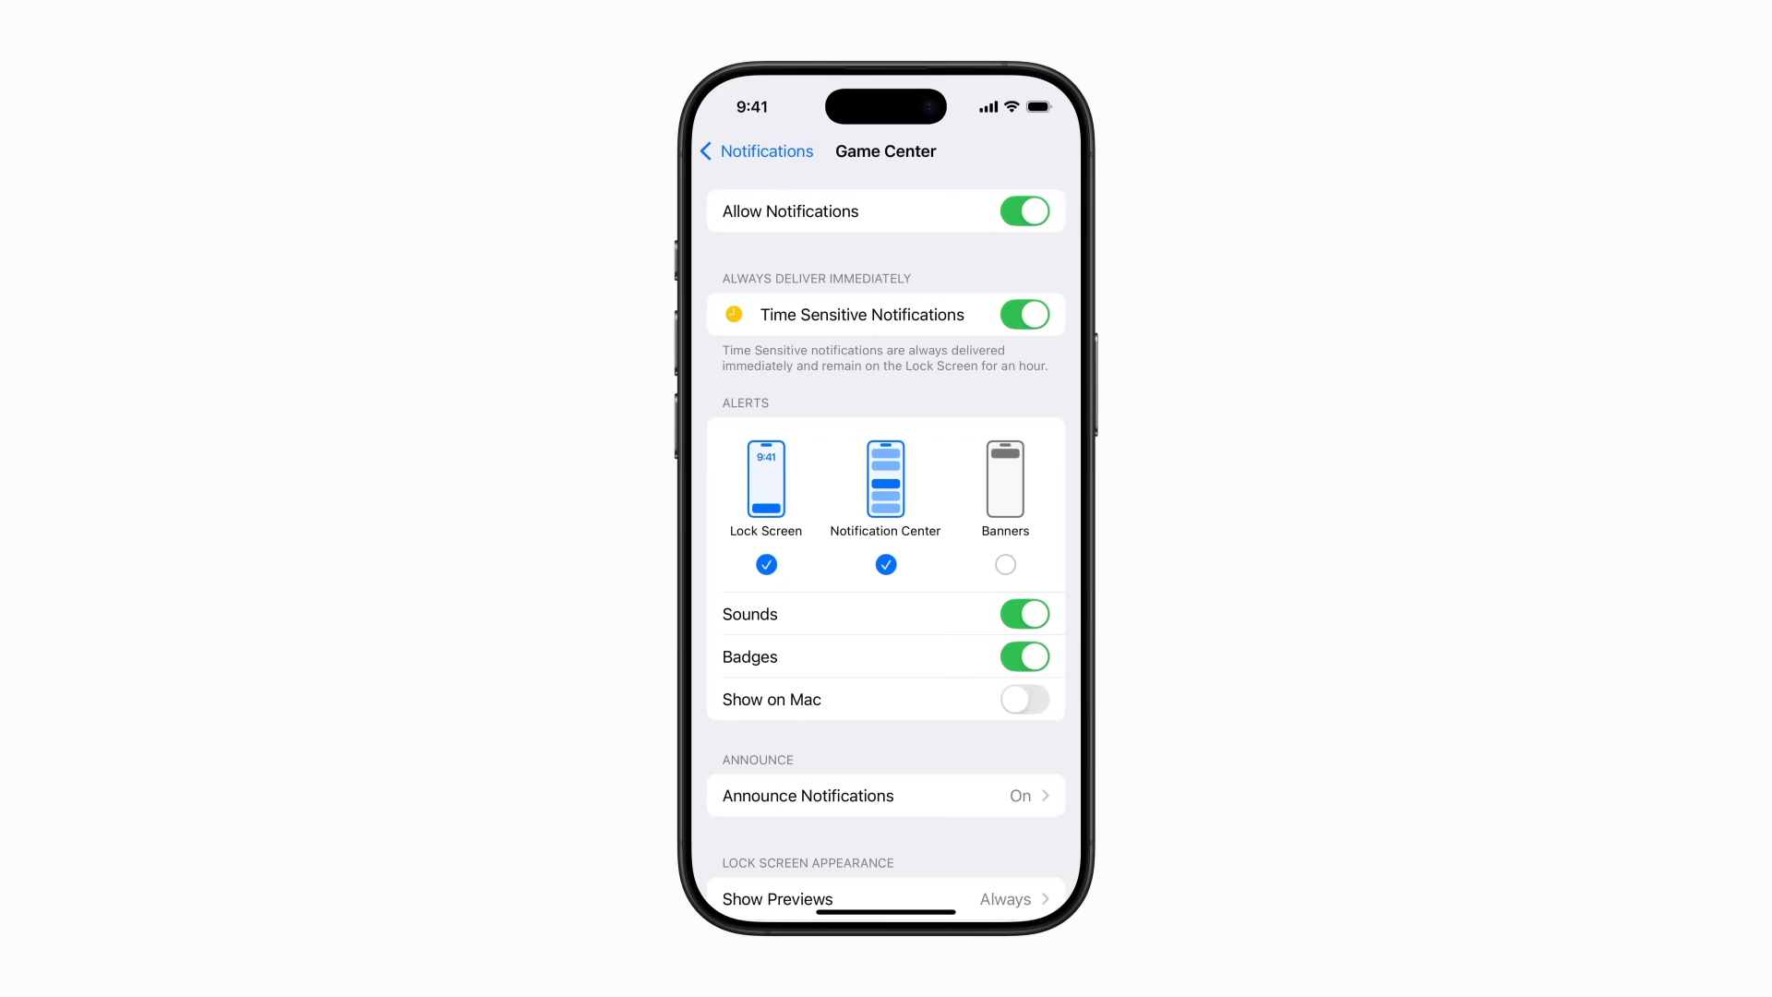